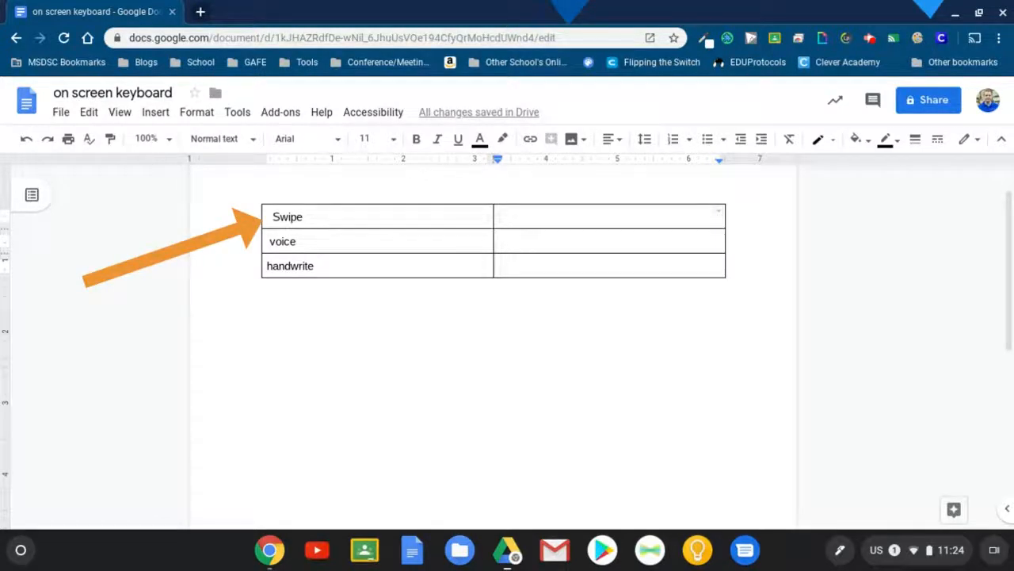
Select the empty cell beside Swipe and shrink the on-screen keyboard into a floating panel.
{"action": "left_click", "coordinate": [608, 215]}
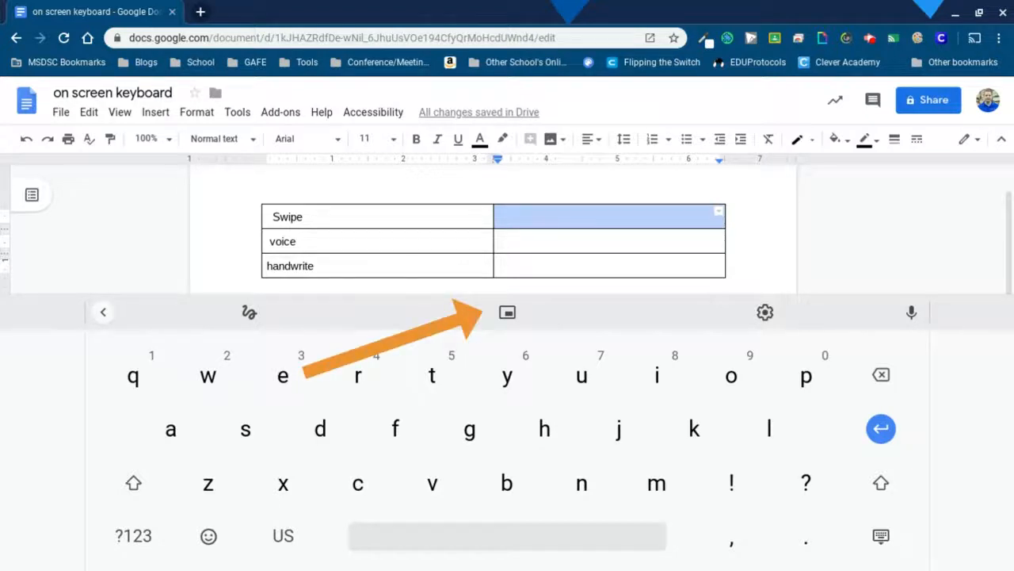
{"action": "left_click", "coordinate": [507, 312]}
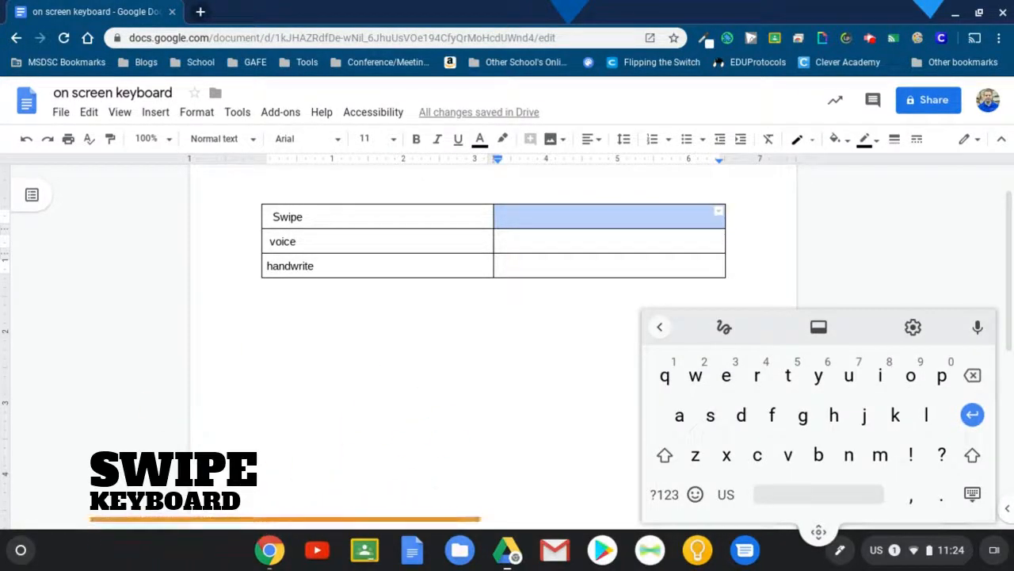
Glide-type 'You can drag your finger or stylus' into the cell beside Swipe, accepting the suggestion 'stylus'.
{"action": "left_click", "coordinate": [608, 215]}
{"action": "type", "text": "You can"}
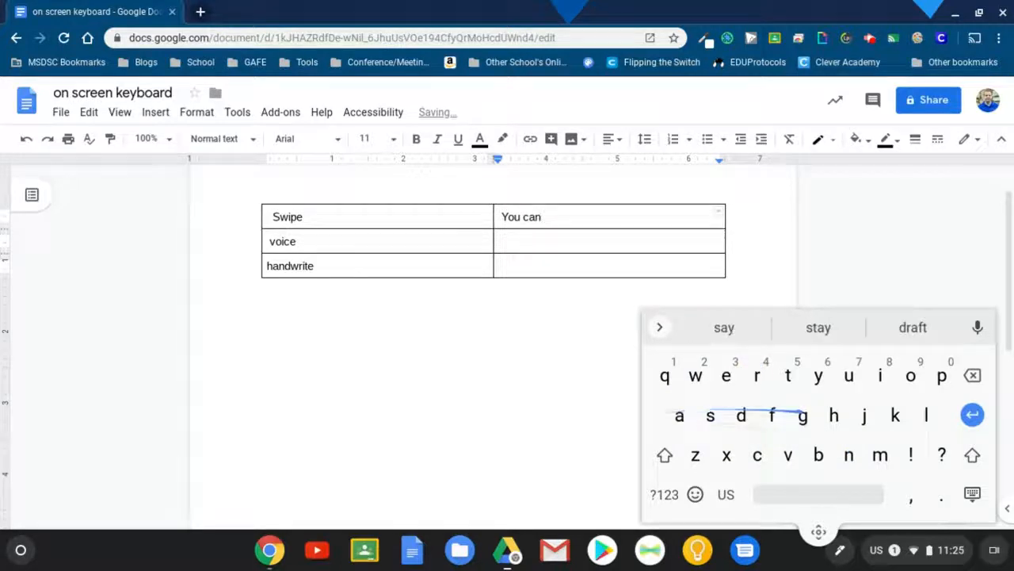
{"action": "left_click", "coordinate": [817, 326]}
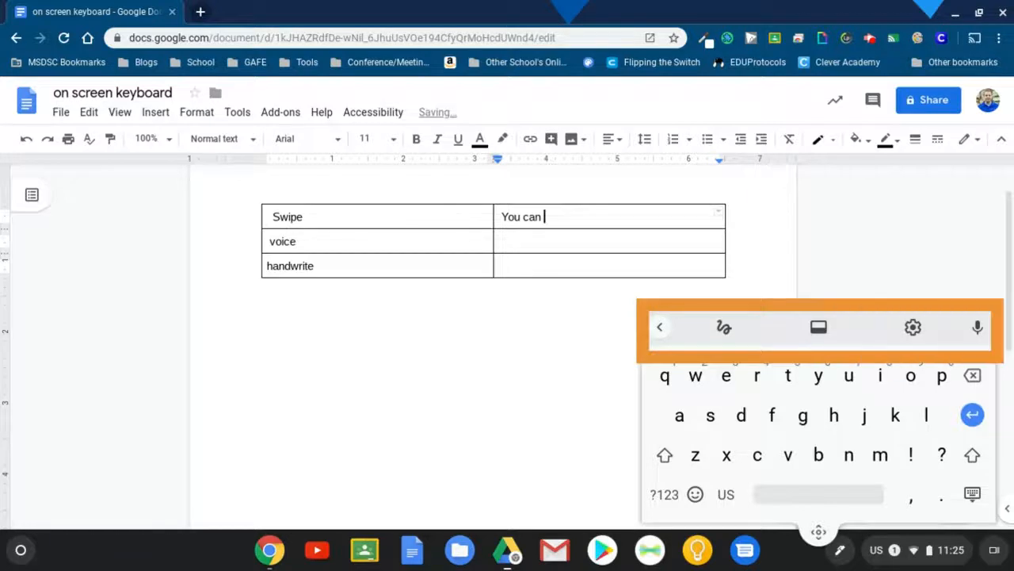
{"action": "left_click_drag", "start_coordinate": [678, 416], "coordinate": [802, 415]}
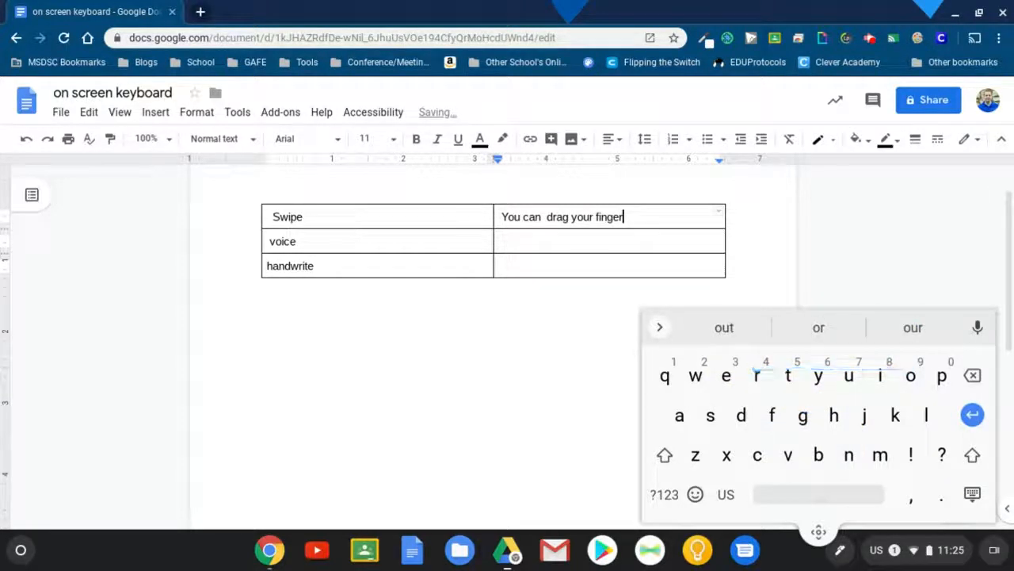
{"action": "left_click_drag", "start_coordinate": [789, 375], "coordinate": [925, 415]}
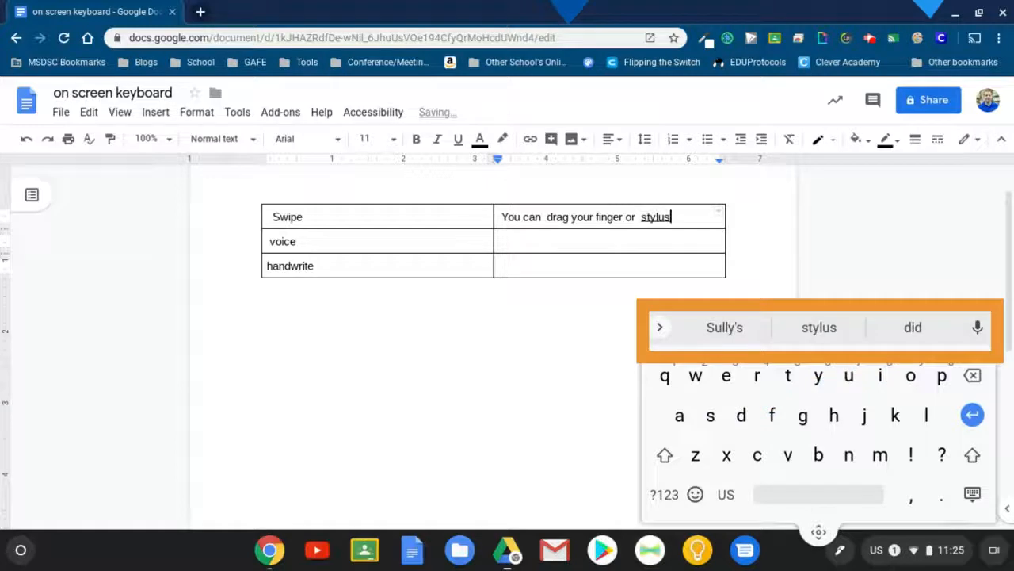
{"action": "left_click", "coordinate": [818, 327]}
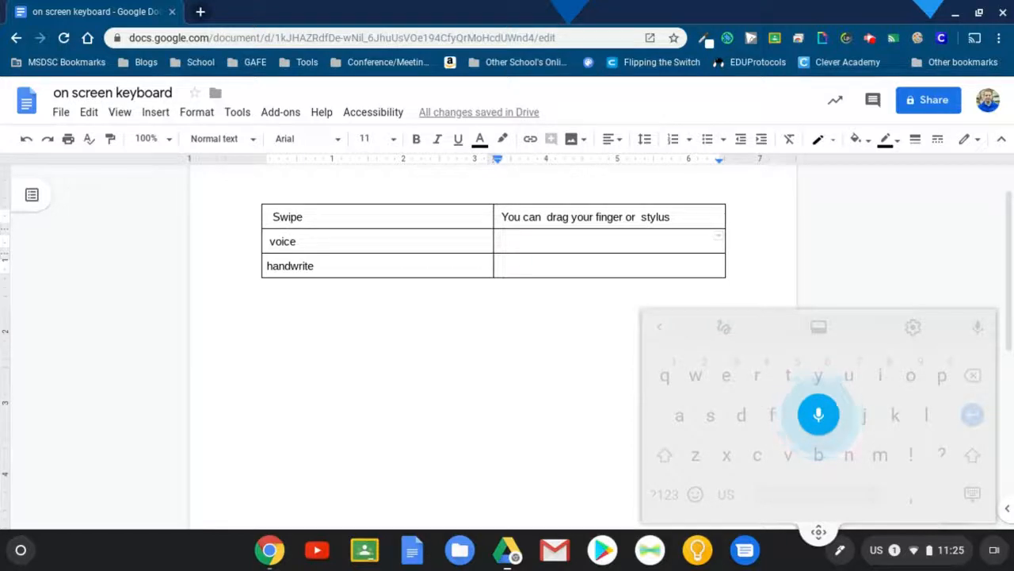
Dictate 'any text field is now also the ability to voice type' into the cell beside voice, then stop dictation.
{"action": "type", "text": "any text field is now also the ability to voice type"}
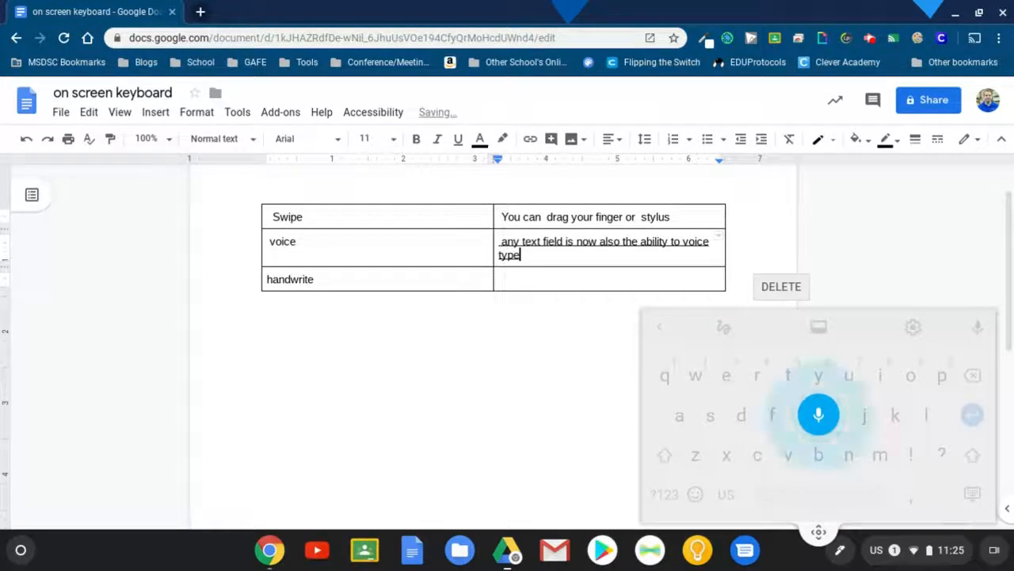
{"action": "left_click", "coordinate": [818, 413]}
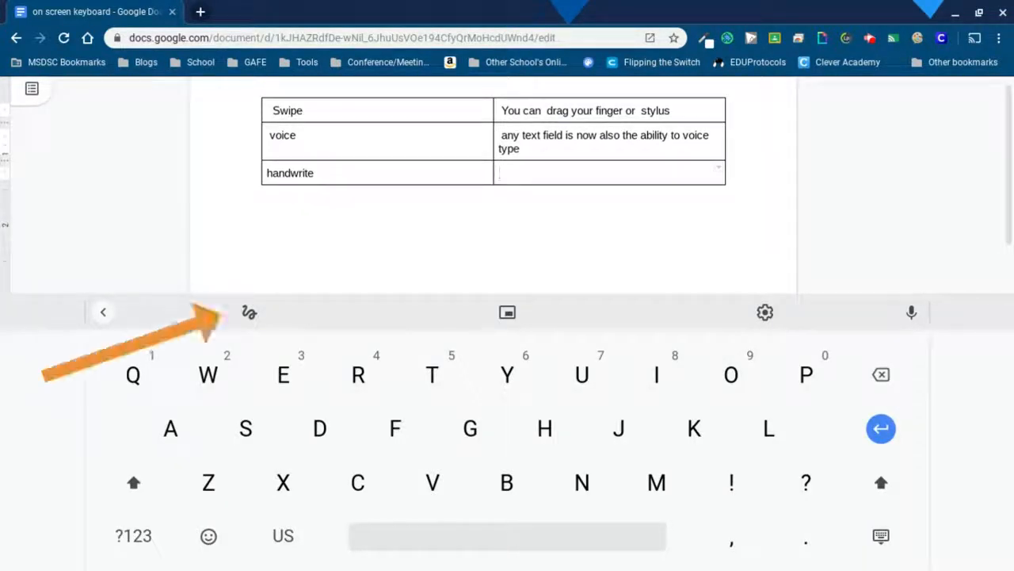
Handwrite 'So it will identify your pen strokes.' into the cell beside handwrite using handwriting input.
{"action": "left_click", "coordinate": [249, 312]}
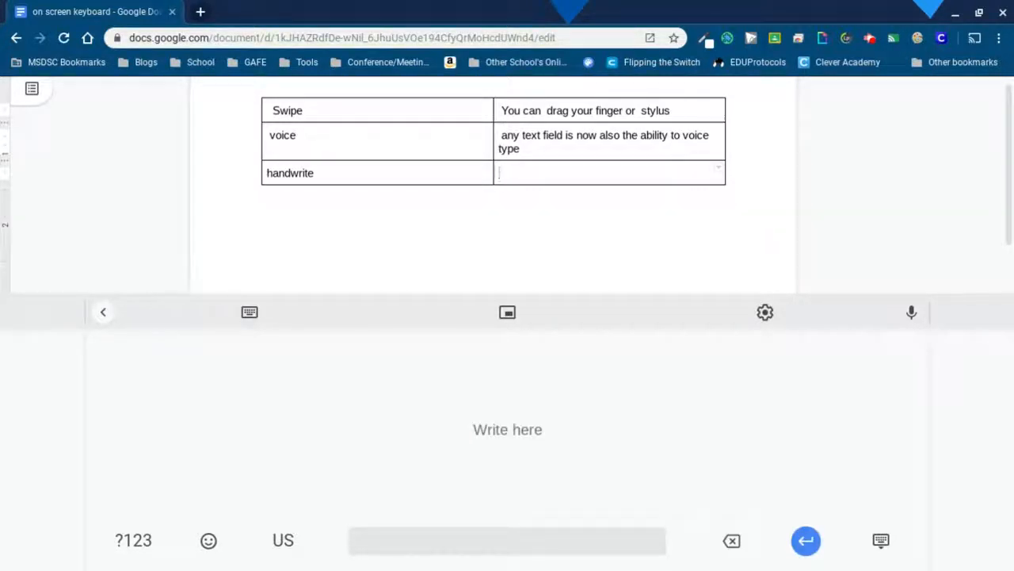
{"action": "left_click_drag", "start_coordinate": [229, 364], "coordinate": [266, 413]}
{"action": "type", "text": "So it will identify your pen strokes."}
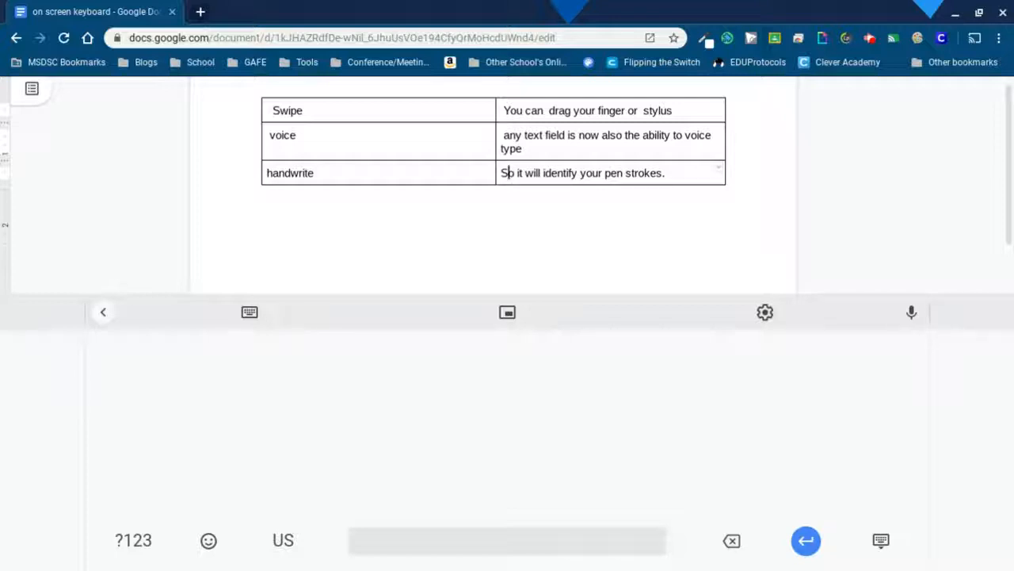
{"action": "left_click", "coordinate": [249, 311]}
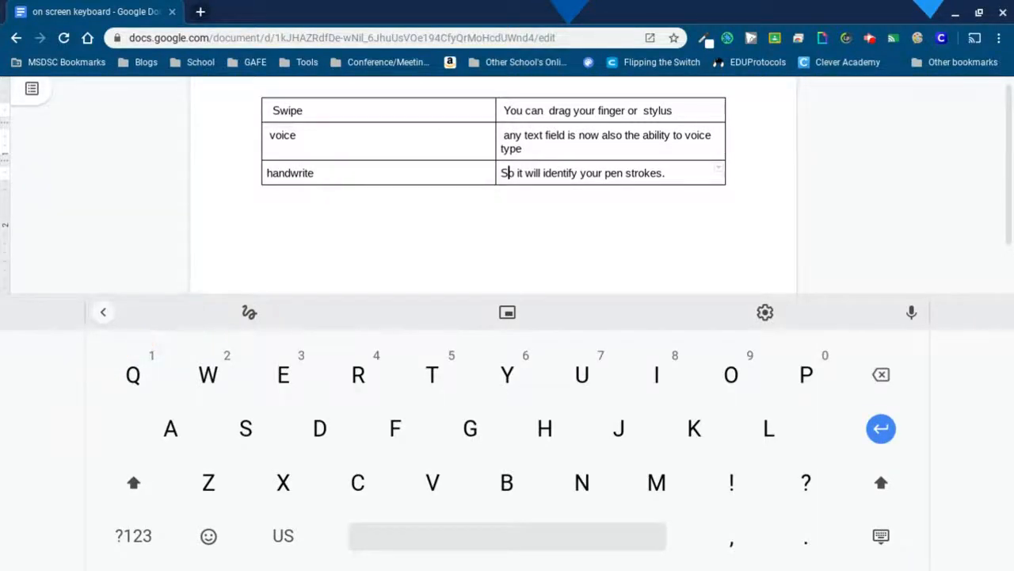
Close the on-screen keyboard, leaving the completed three-row table showing.
{"action": "left_click", "coordinate": [103, 311]}
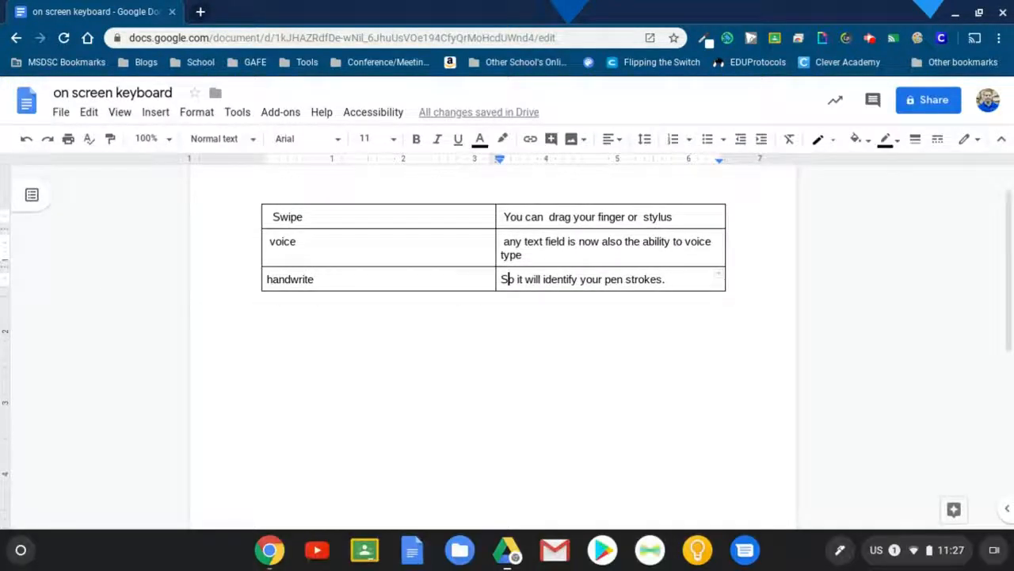